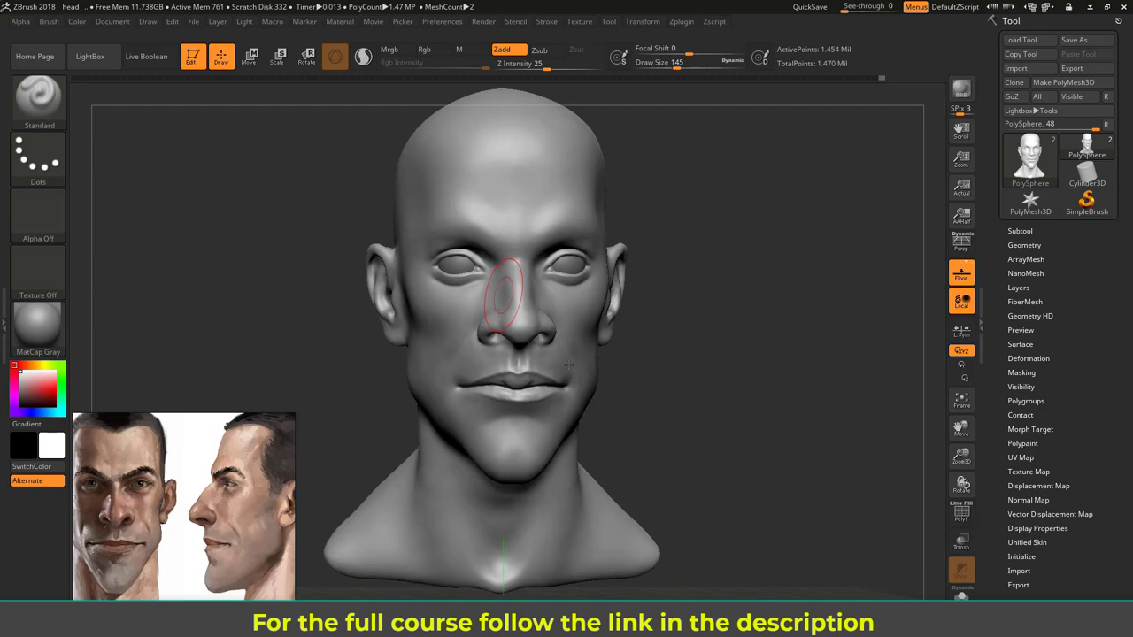
Replace the MatCap Gray material on the head with SkinShade4.
click(37, 327)
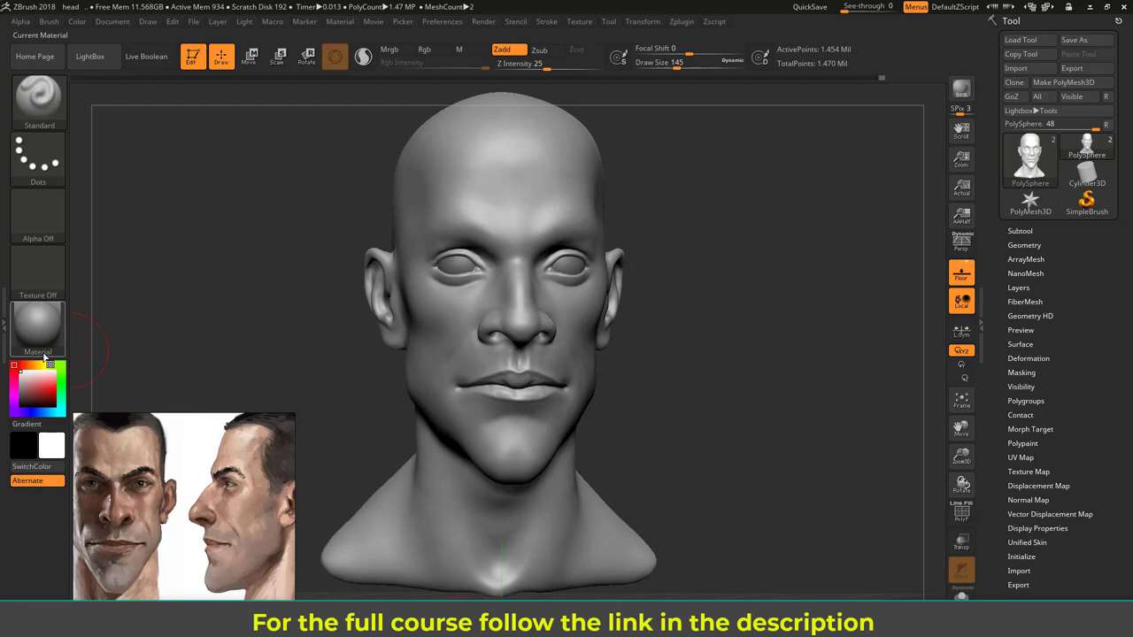
click(37, 327)
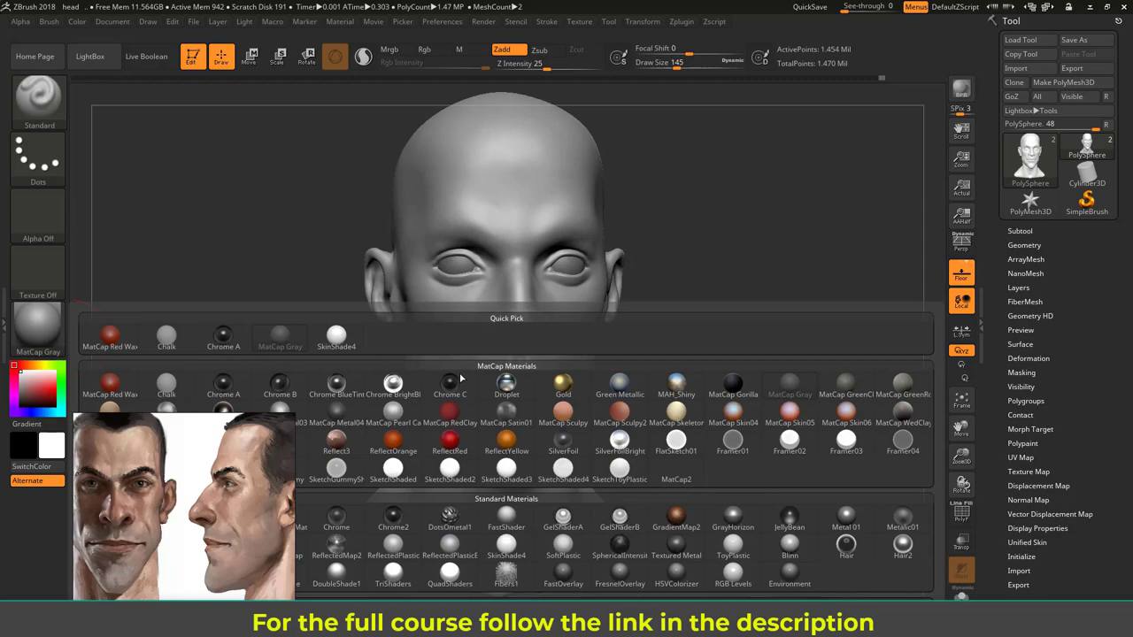
click(336, 339)
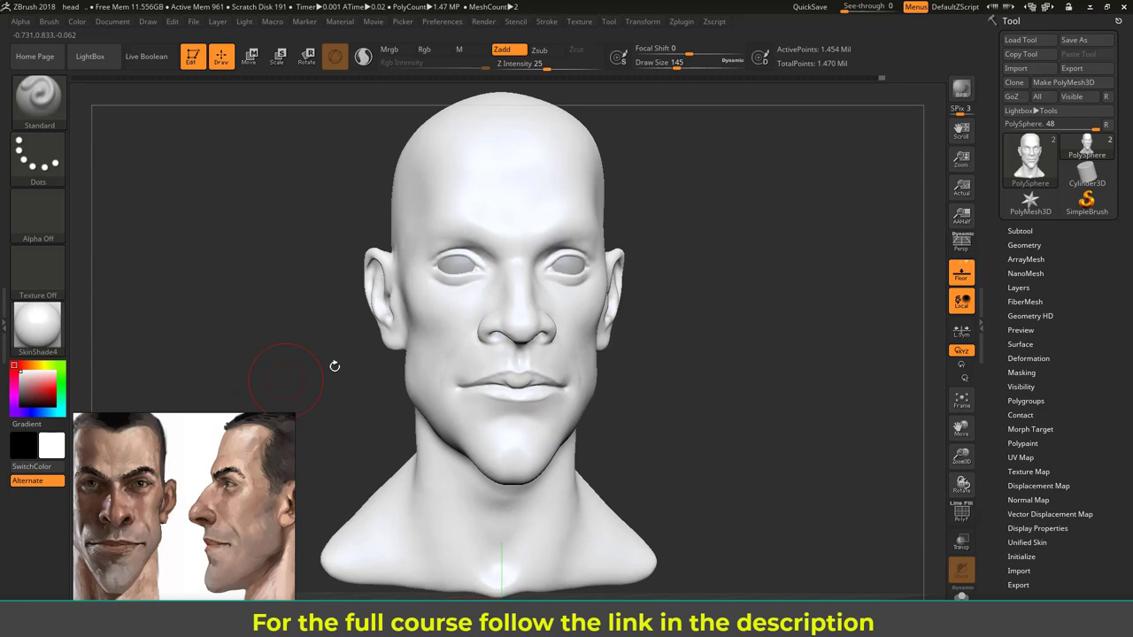
mouse_move(282, 557)
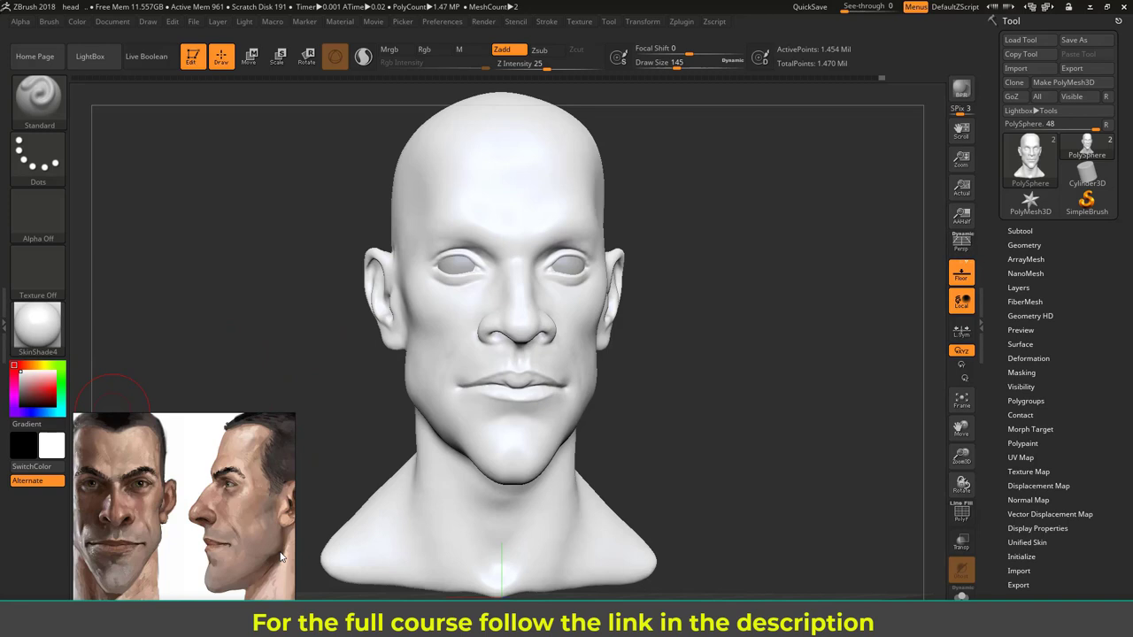
Pick a pale skin colour in the colour picker.
click(40, 385)
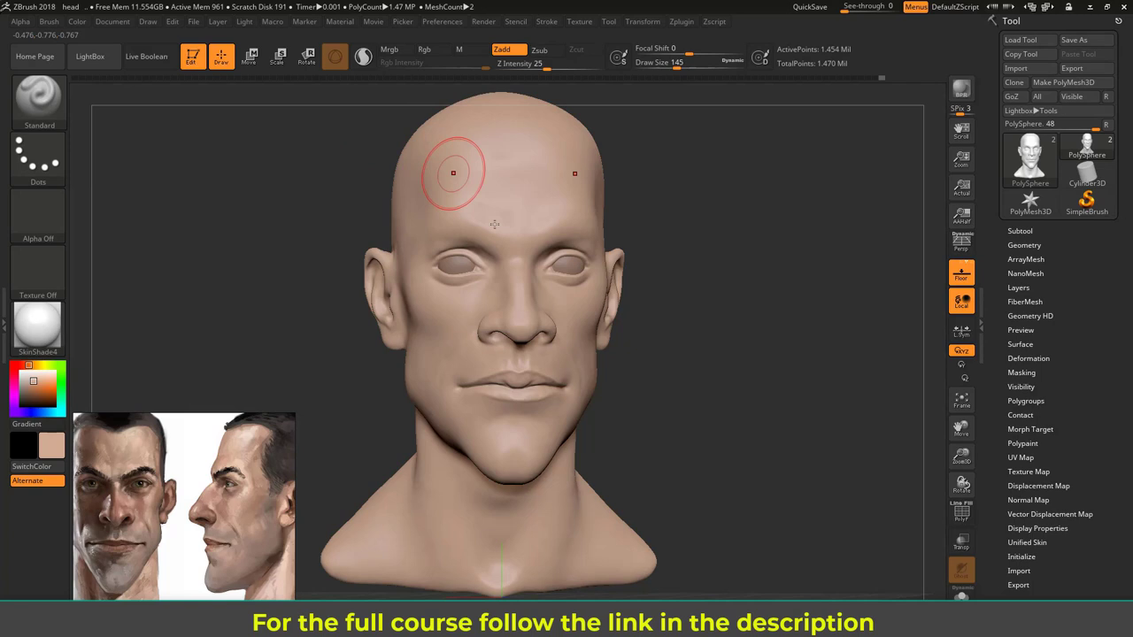
mouse_move(556, 332)
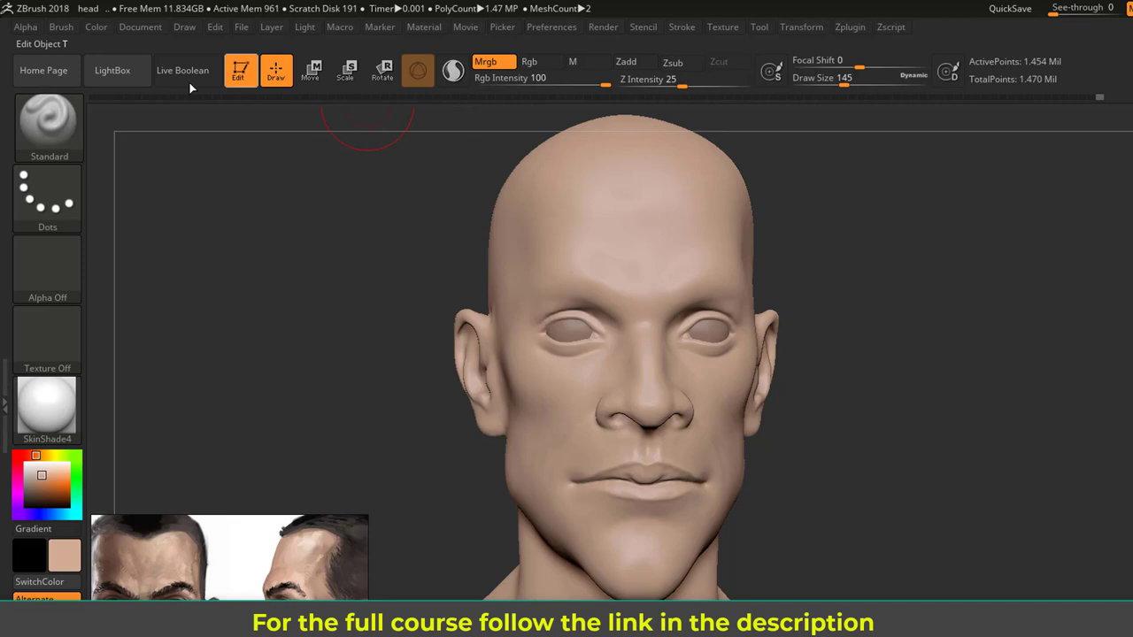
click(96, 27)
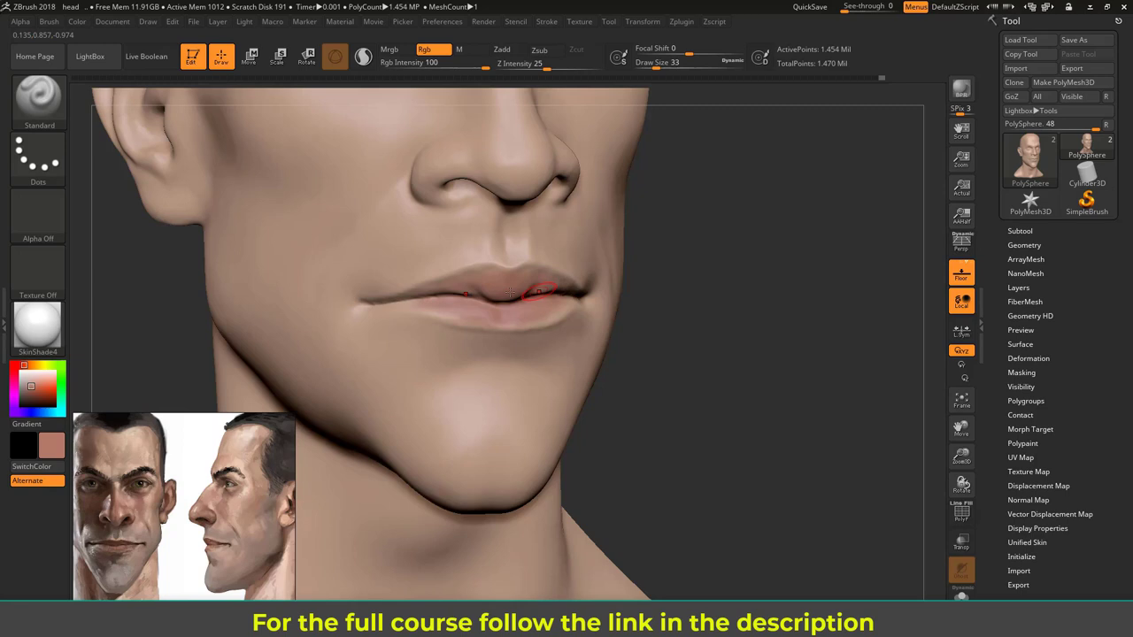
Paint pink strokes across the lips with the Standard brush.
drag(509, 292, 540, 319)
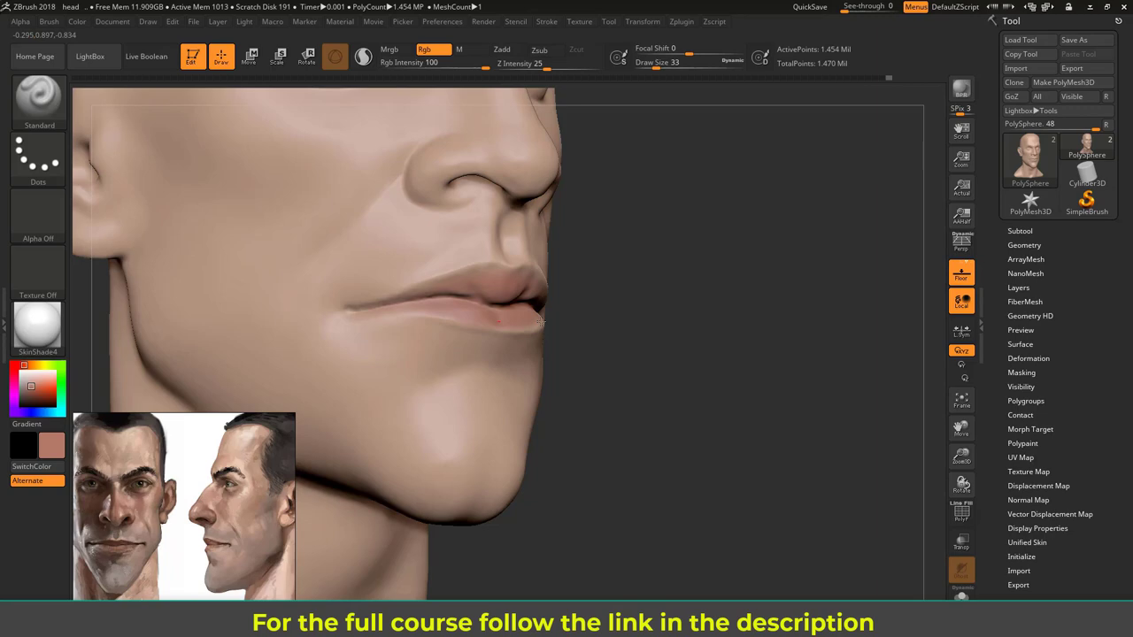
drag(540, 323, 700, 283)
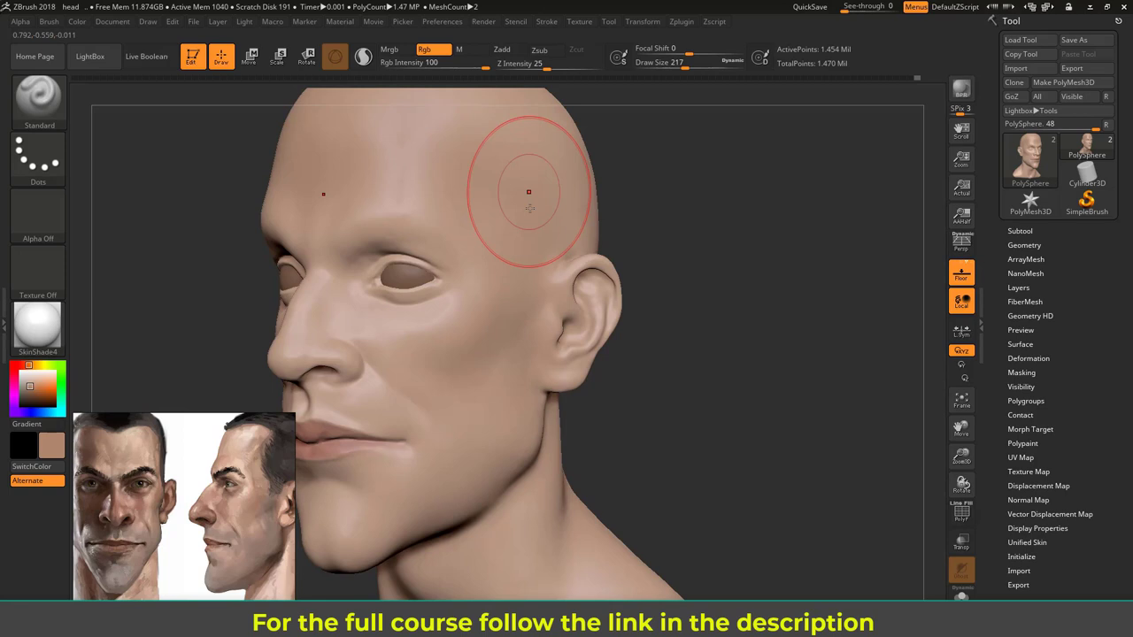
Paint a darker skin-tone stroke down the temple toward the chin.
drag(528, 192, 514, 430)
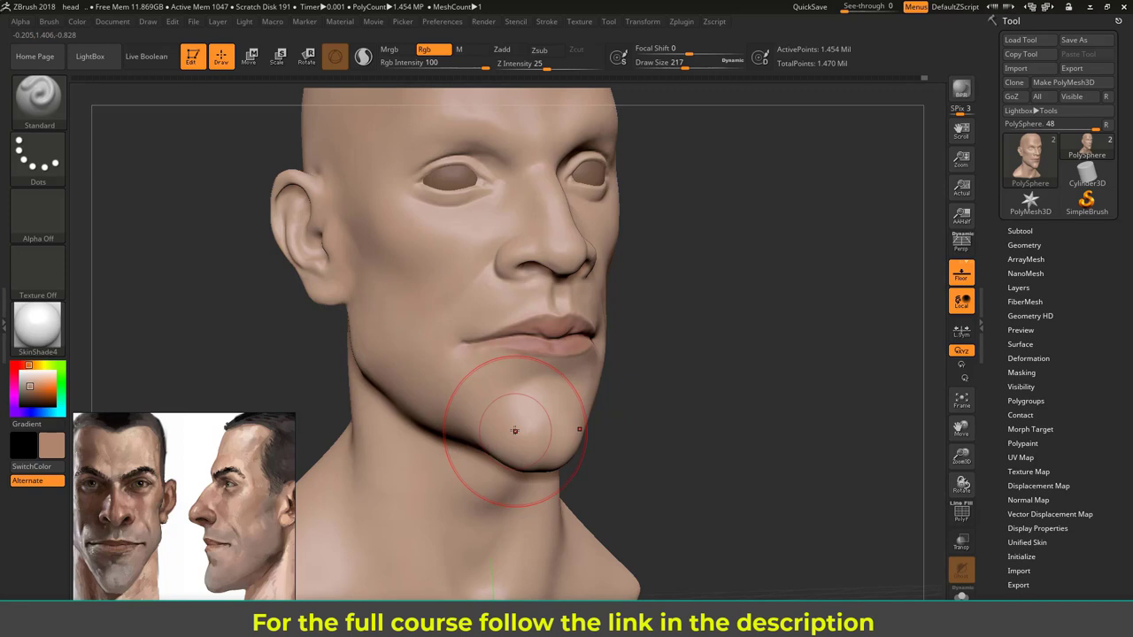